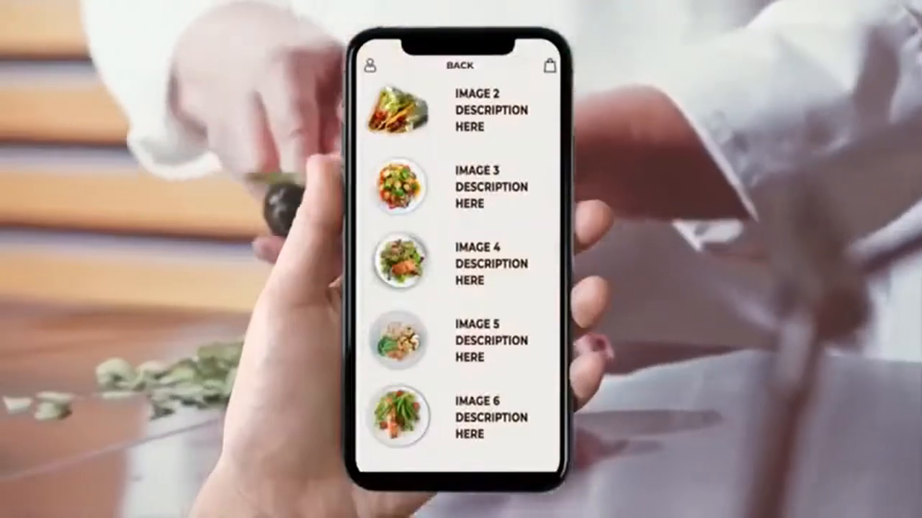
scroll("down", 3)
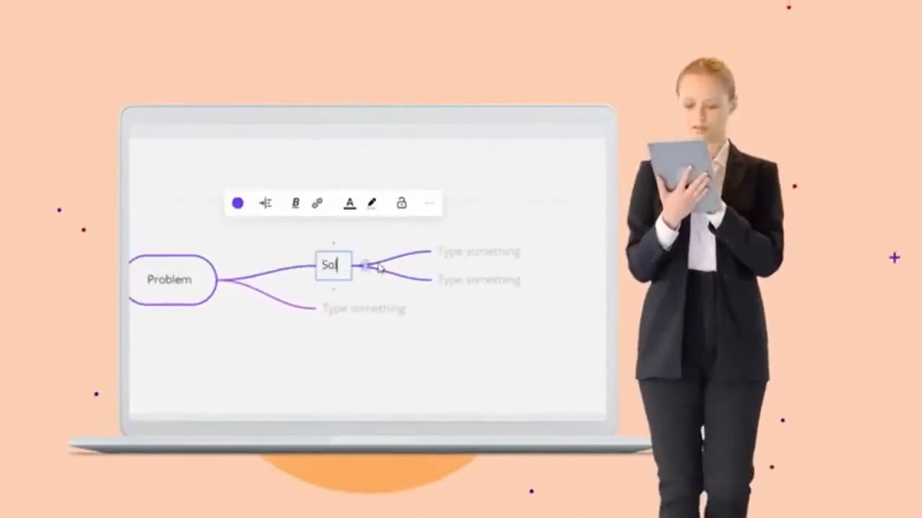
type("lutions")
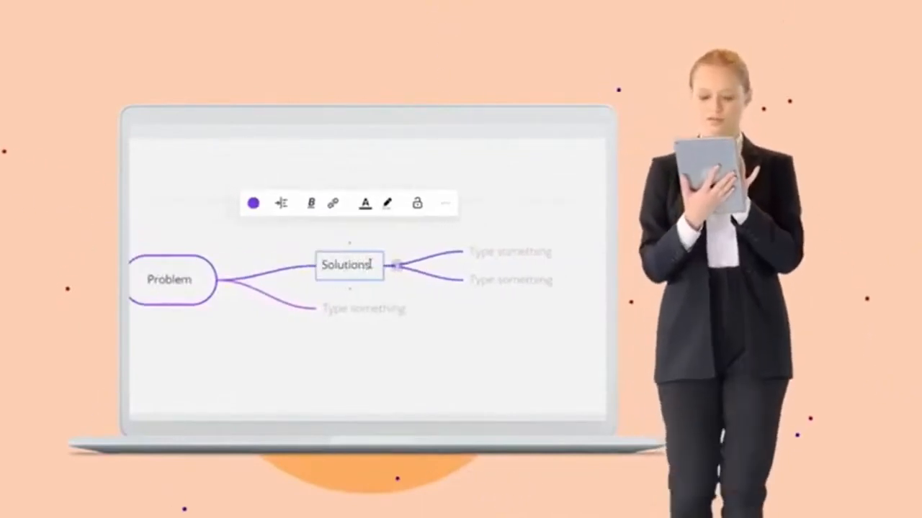